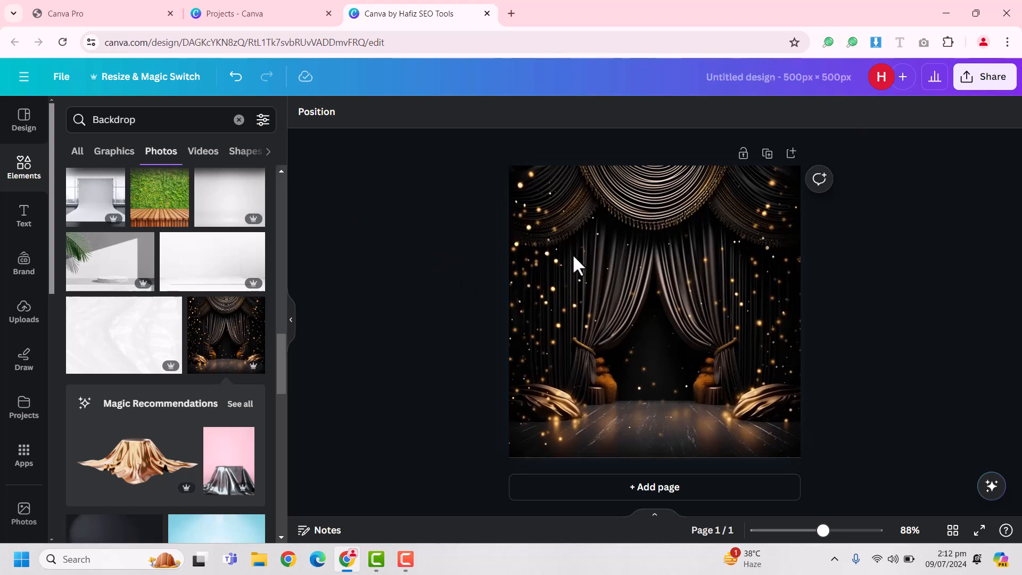
mouse_move(231, 238)
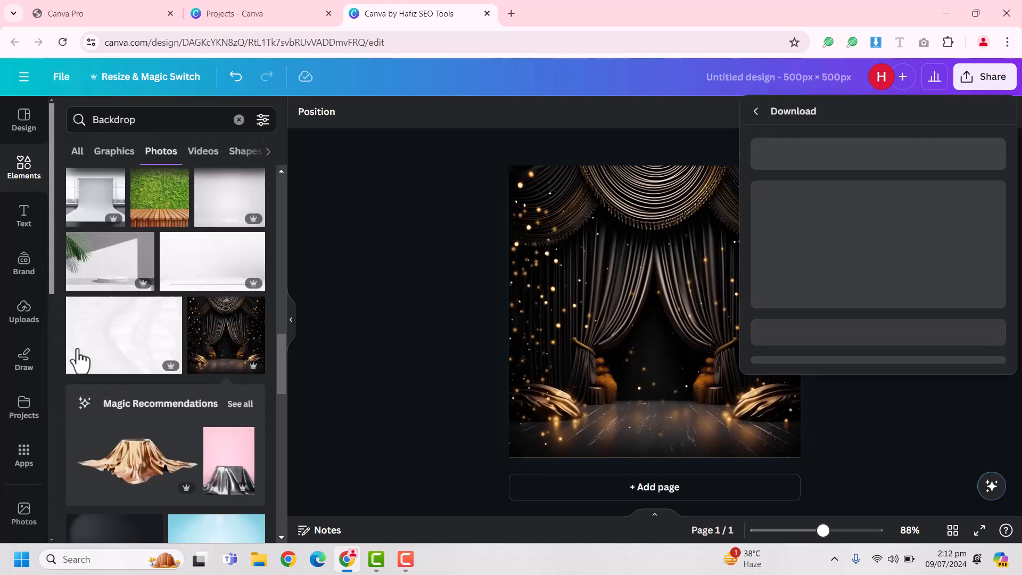
Choose JPG as the export format for the curtain backdrop, which fails on the premium image.
left_click(876, 169)
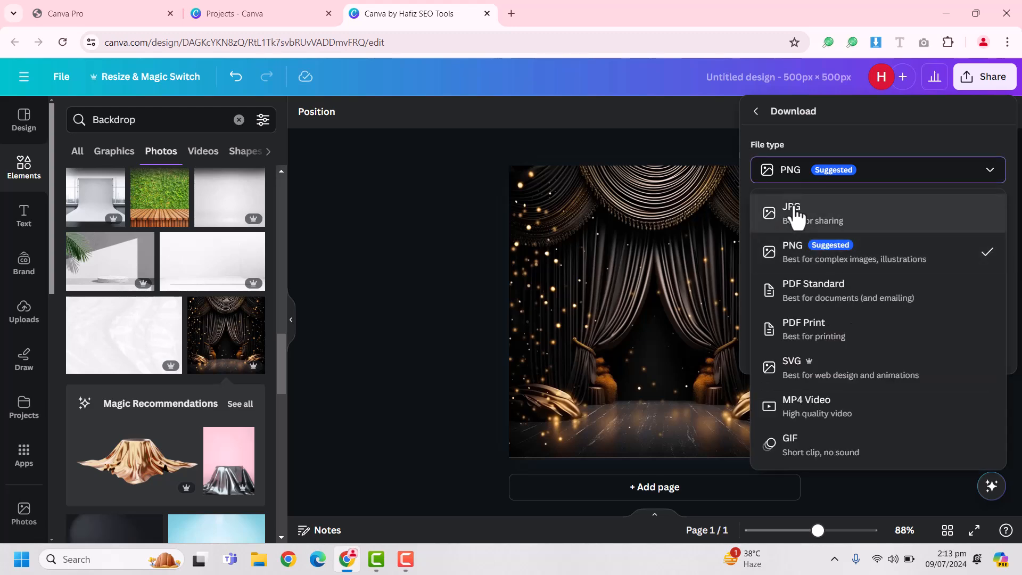
left_click(791, 213)
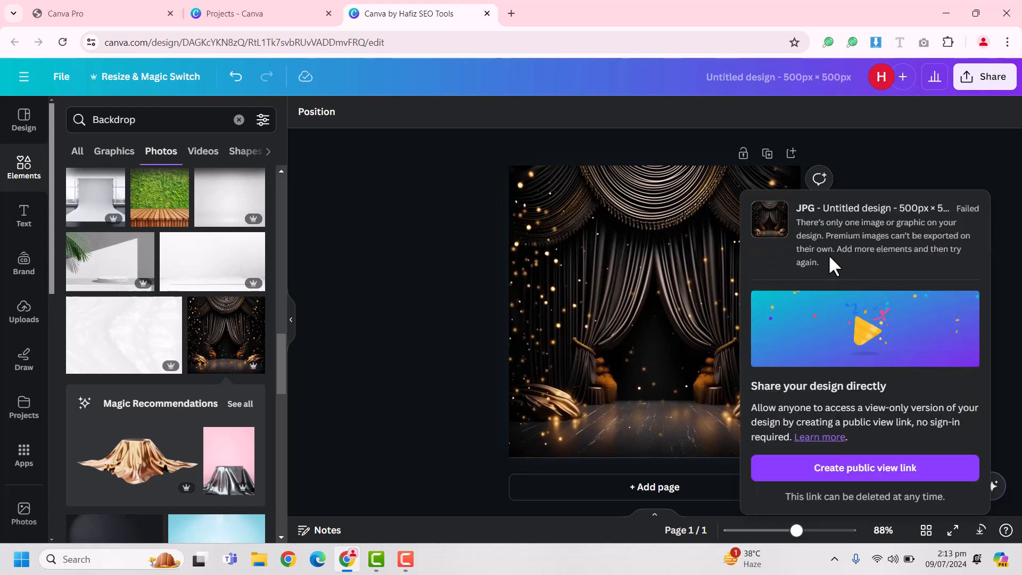
mouse_move(884, 237)
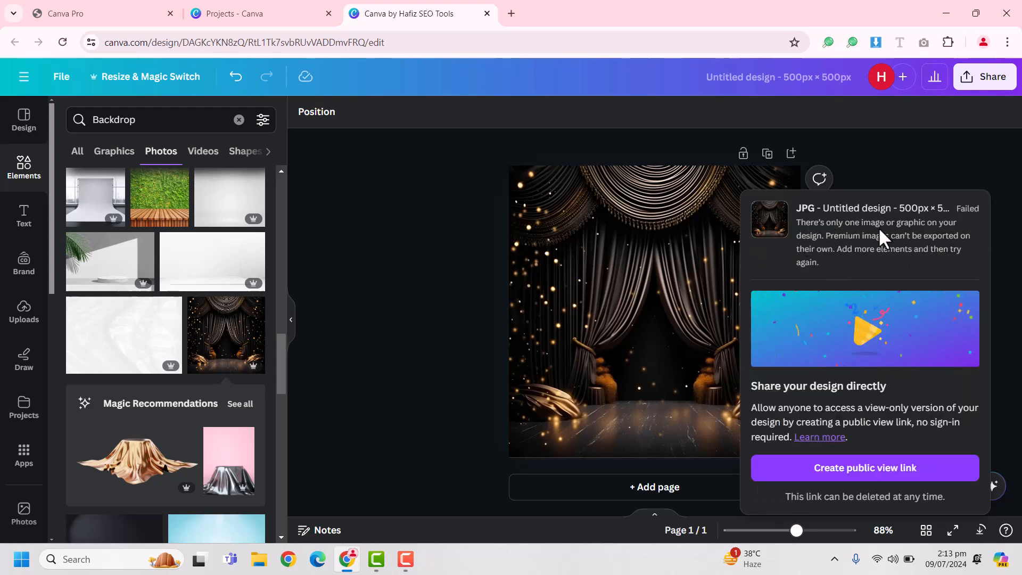
mouse_move(837, 254)
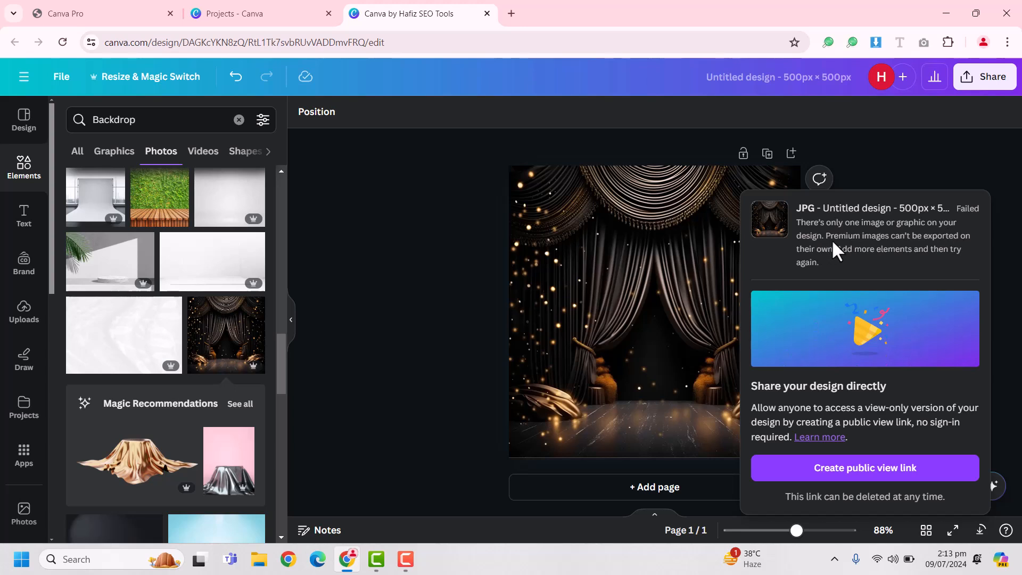
mouse_move(925, 255)
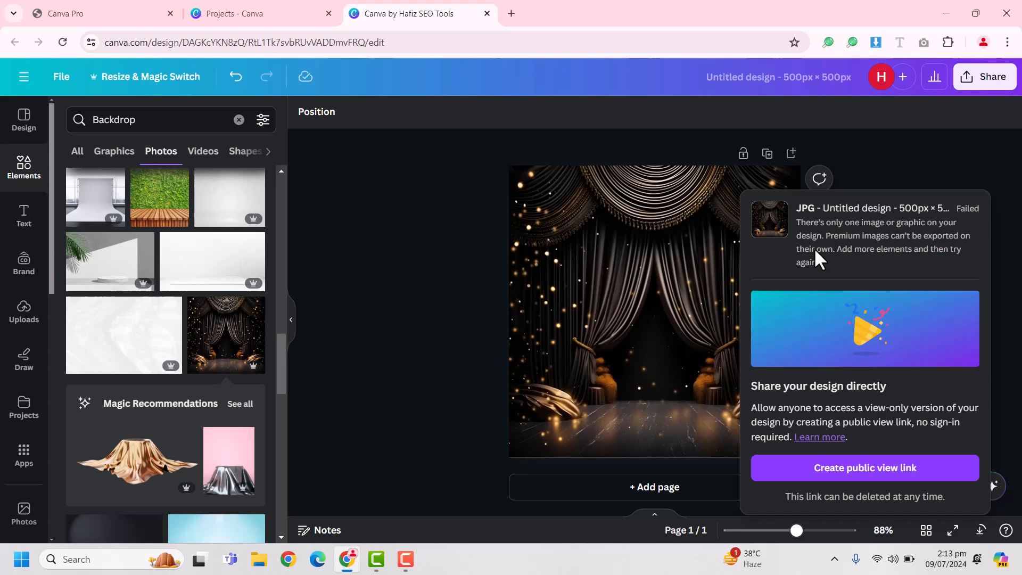
mouse_move(891, 265)
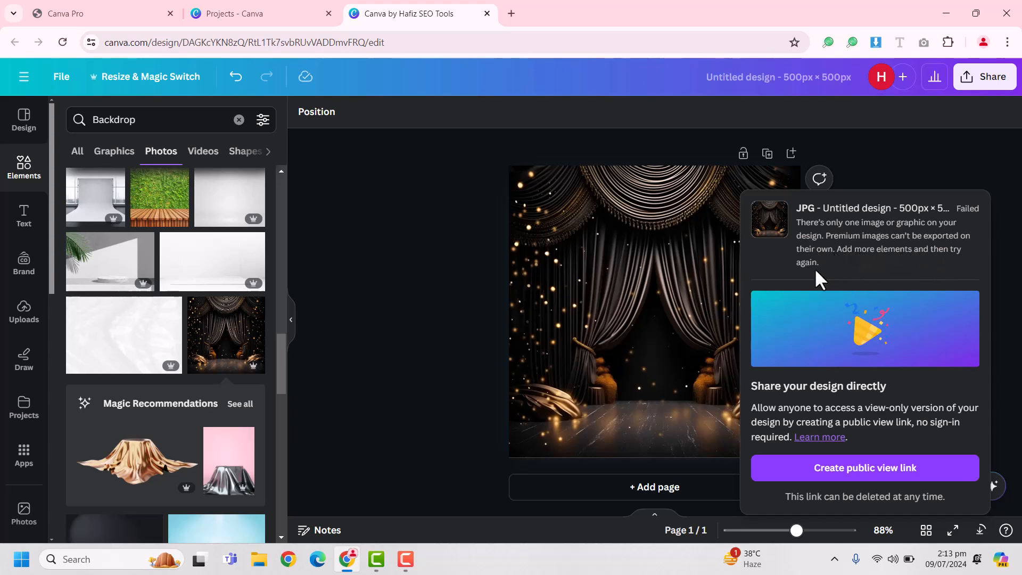
mouse_move(943, 209)
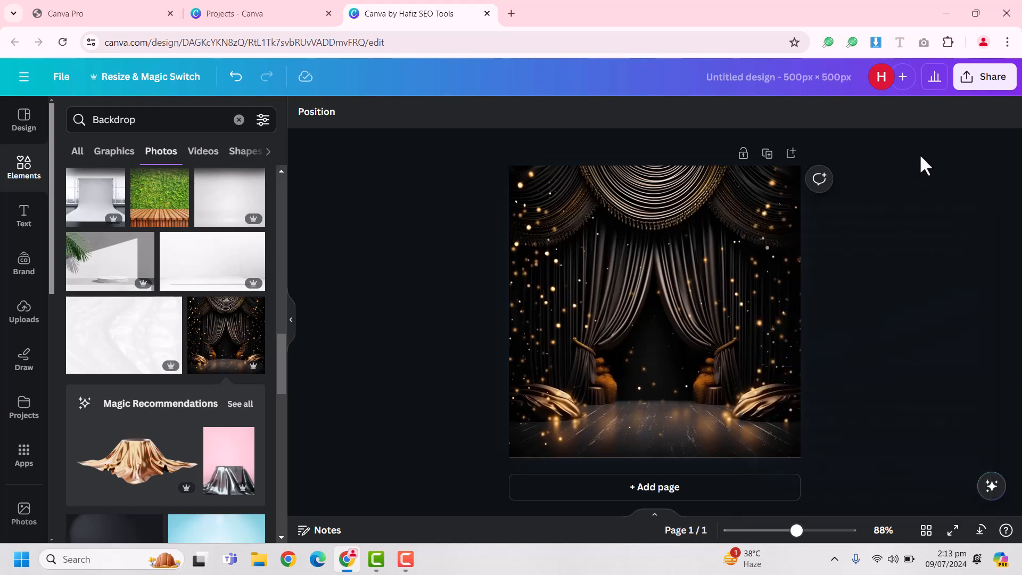
mouse_move(528, 273)
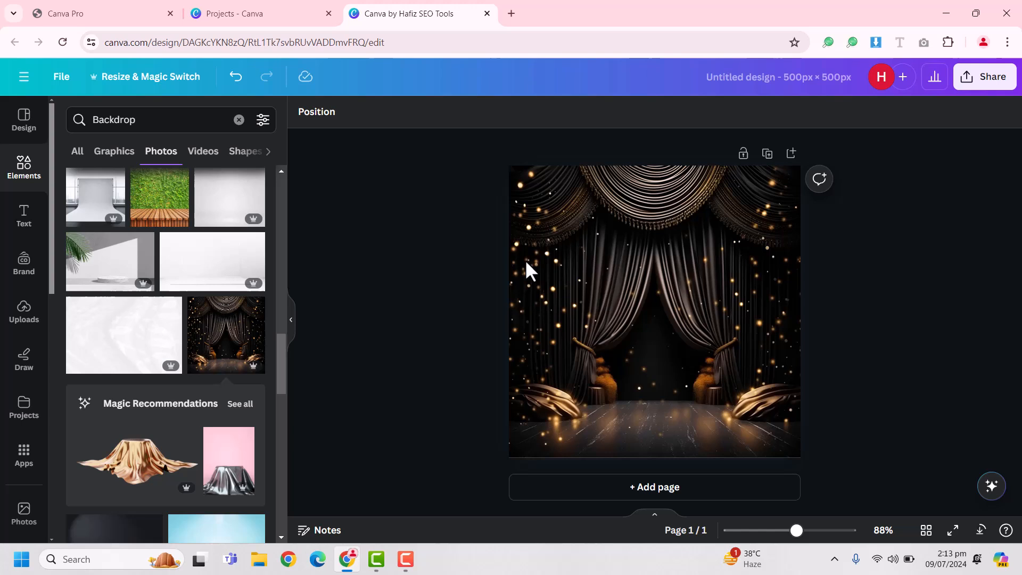
mouse_move(603, 227)
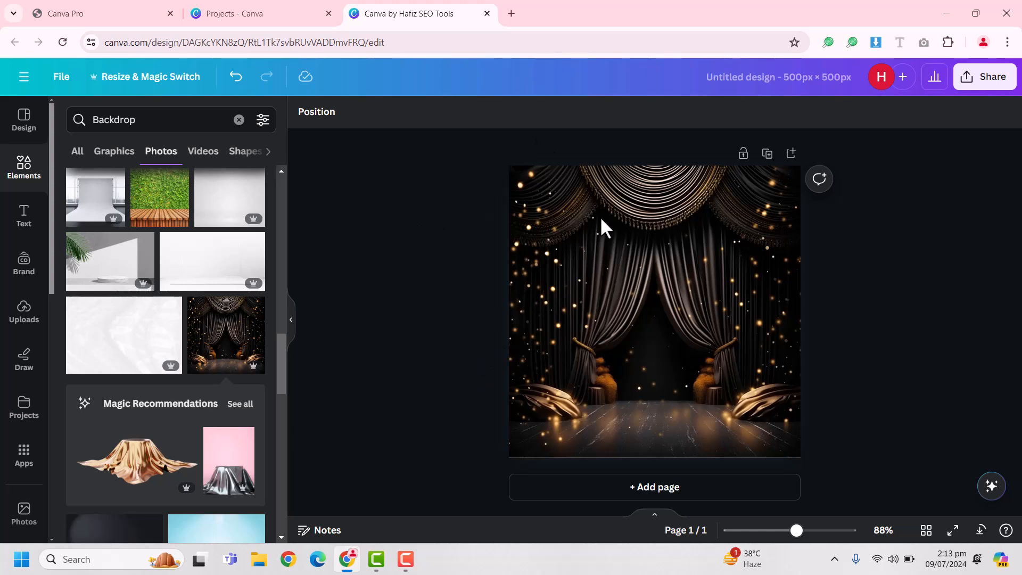
mouse_move(599, 281)
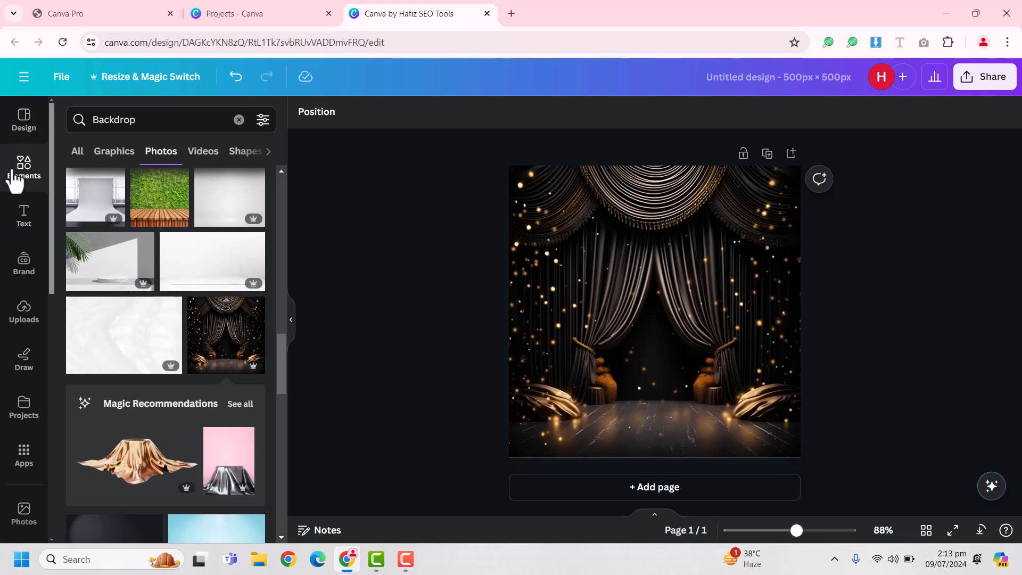
Add a brown square from Elements ('re' search) and enlarge it to cover most of the backdrop.
left_click(238, 120)
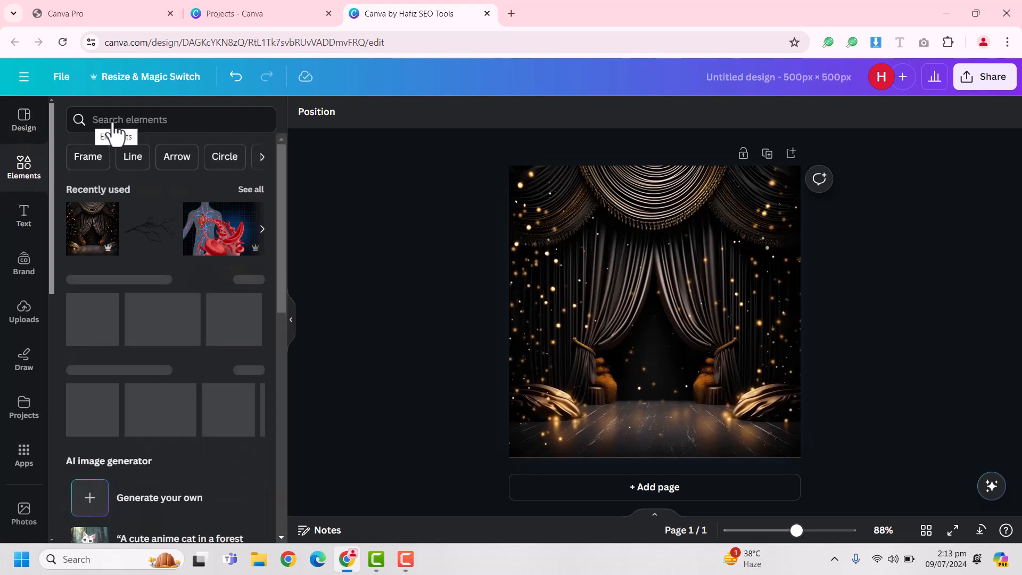
type("re")
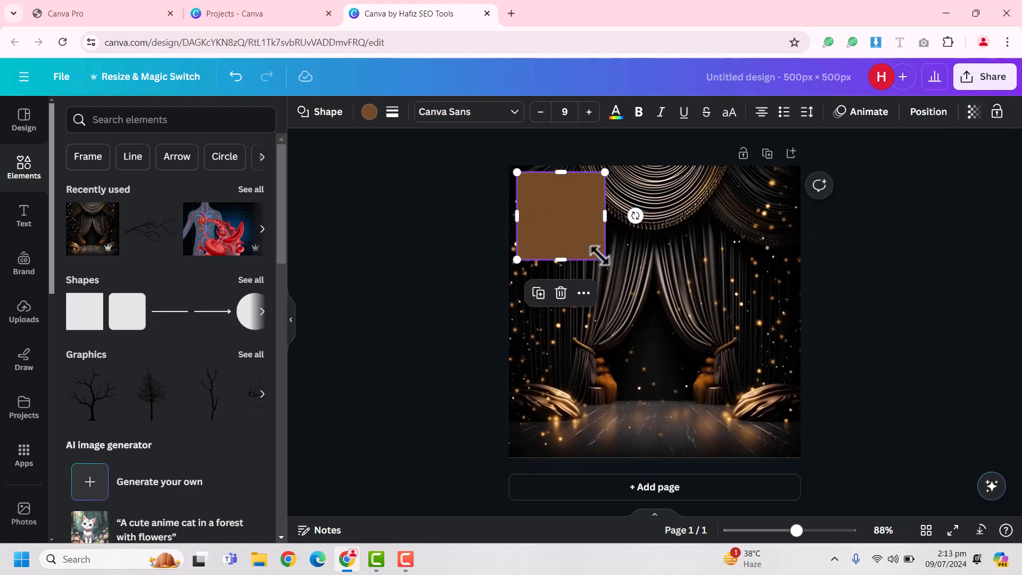
left_click_drag(602, 259, 782, 441)
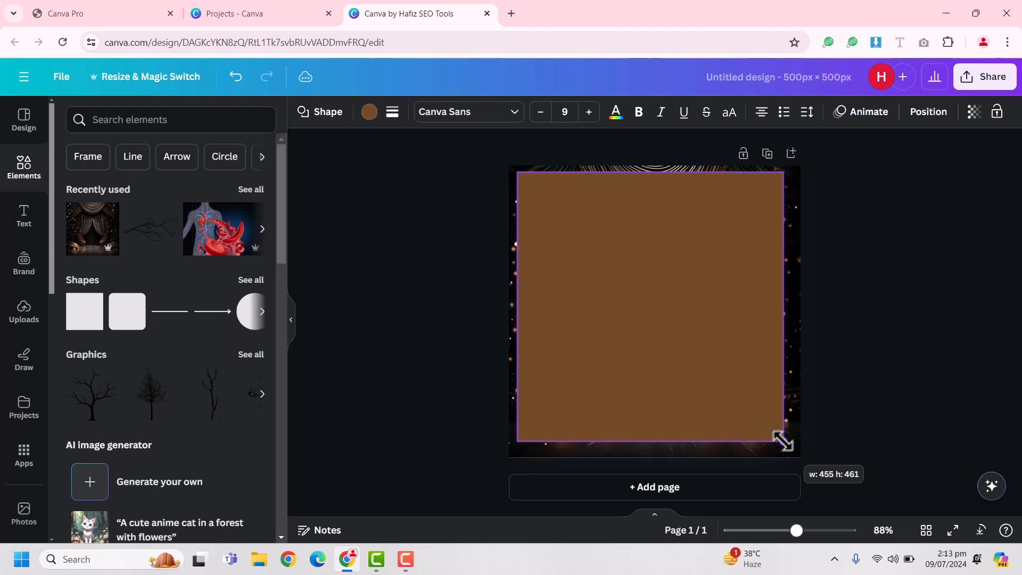
left_click(974, 112)
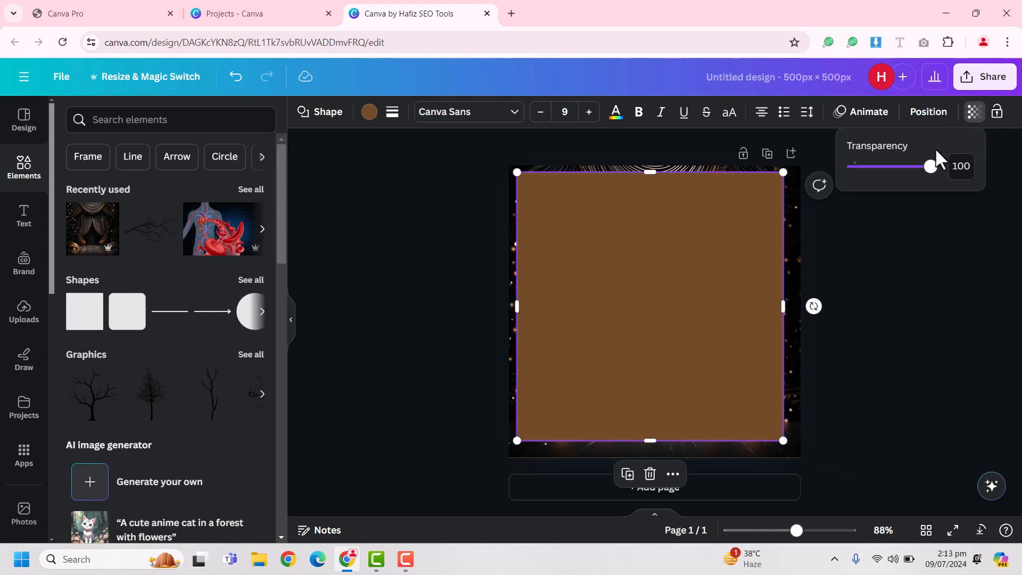
Drop the square's transparency to 0 so the curtain backdrop shows through, then deselect it.
left_click_drag(928, 166, 854, 166)
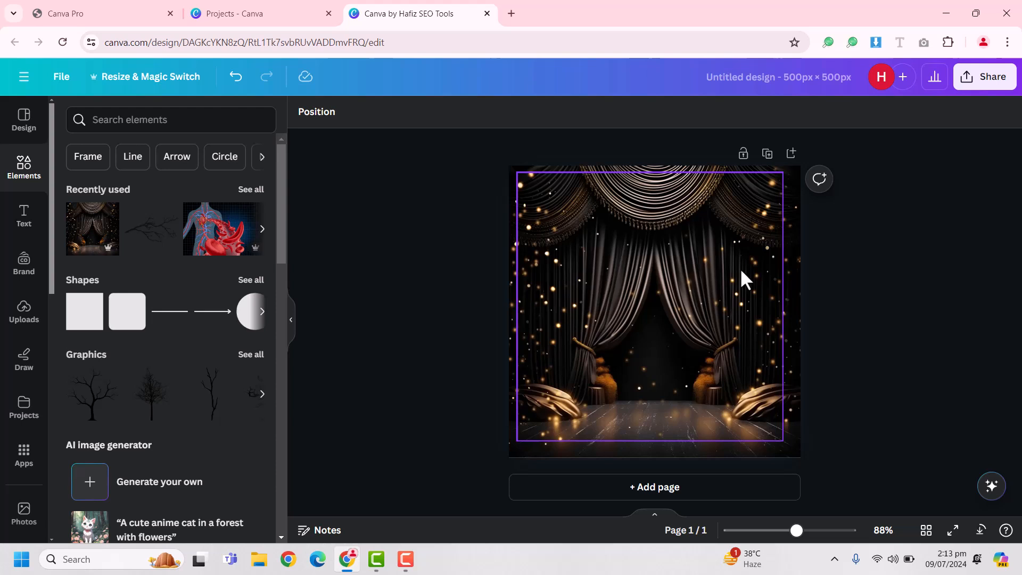
left_click(473, 356)
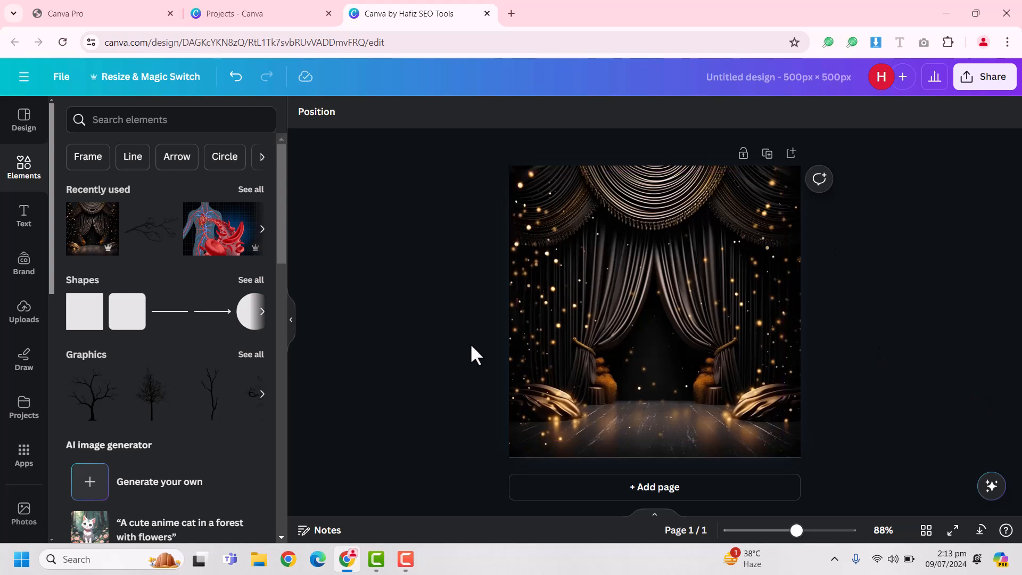
mouse_move(662, 257)
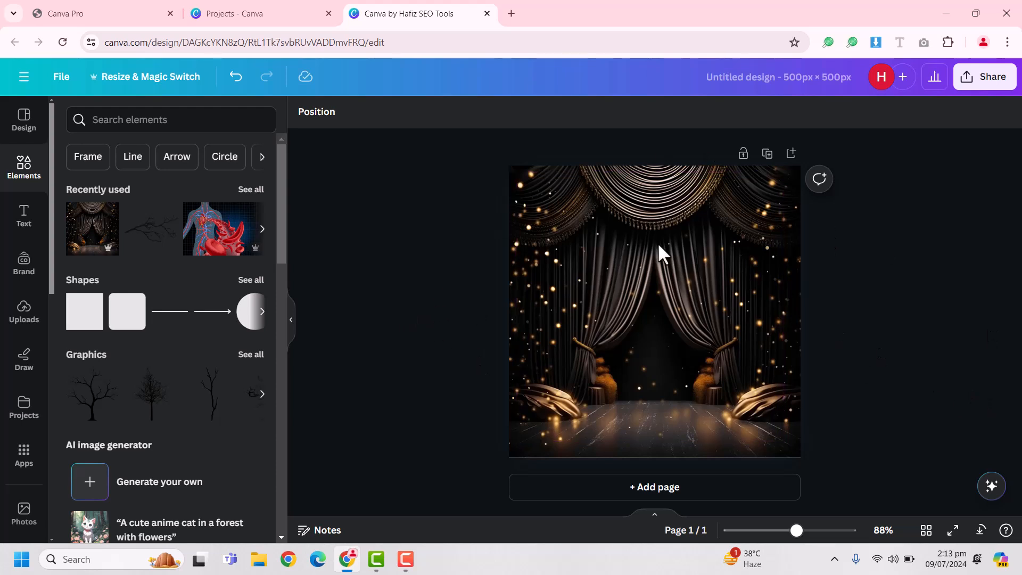
left_click(62, 77)
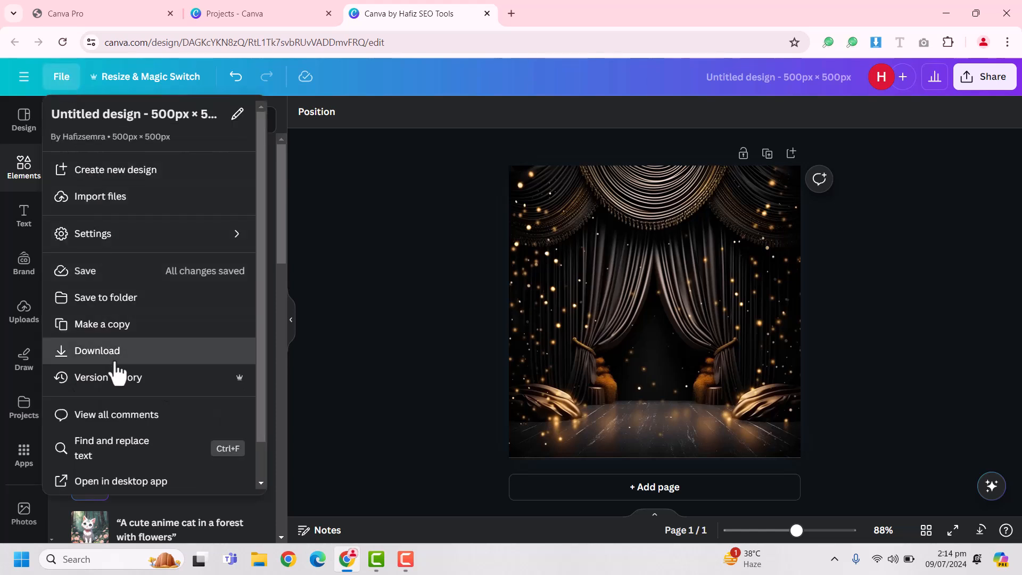
Download the design as a JPG, which now succeeds with the invisible square.
left_click(97, 350)
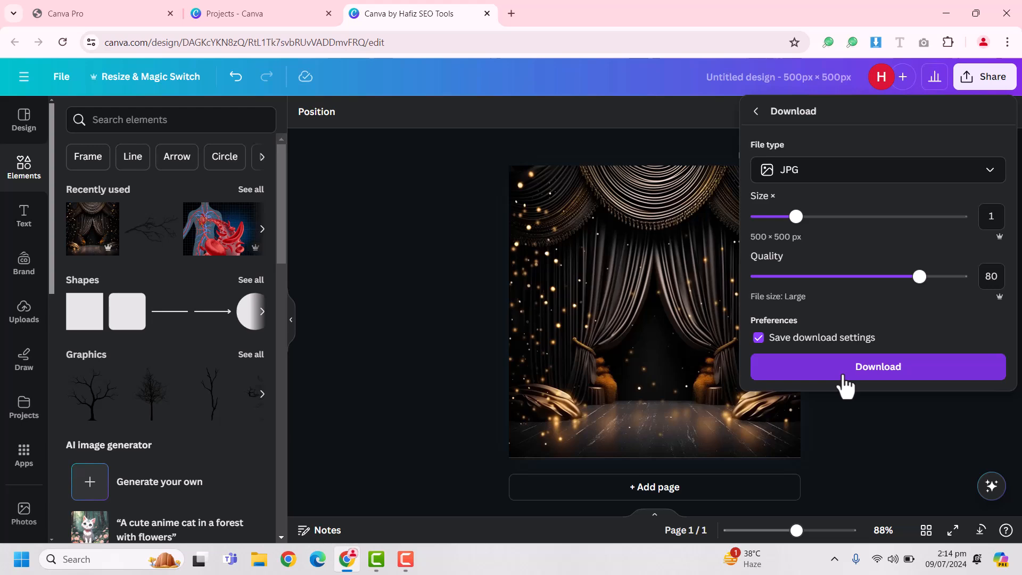
left_click(877, 366)
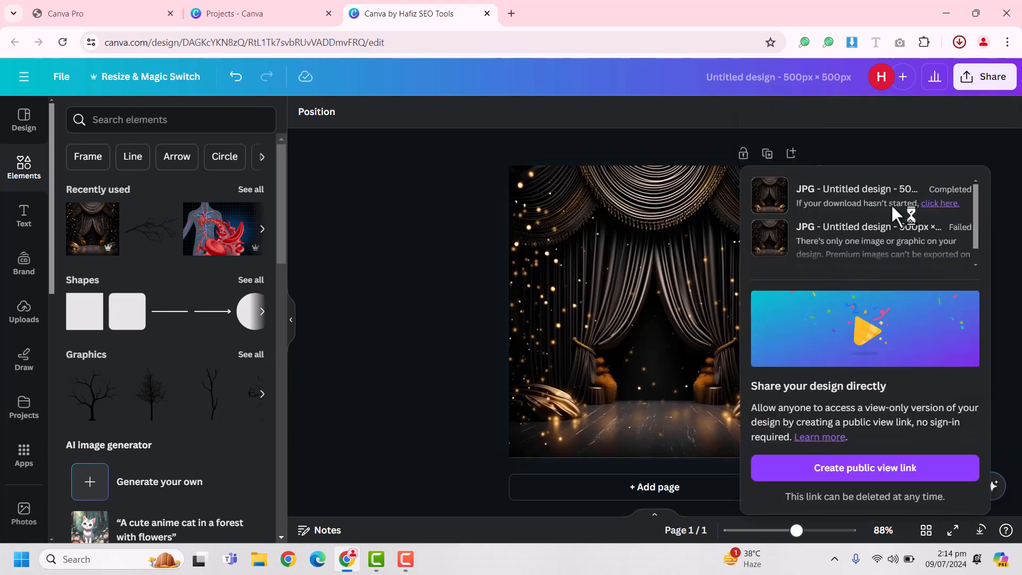
mouse_move(954, 42)
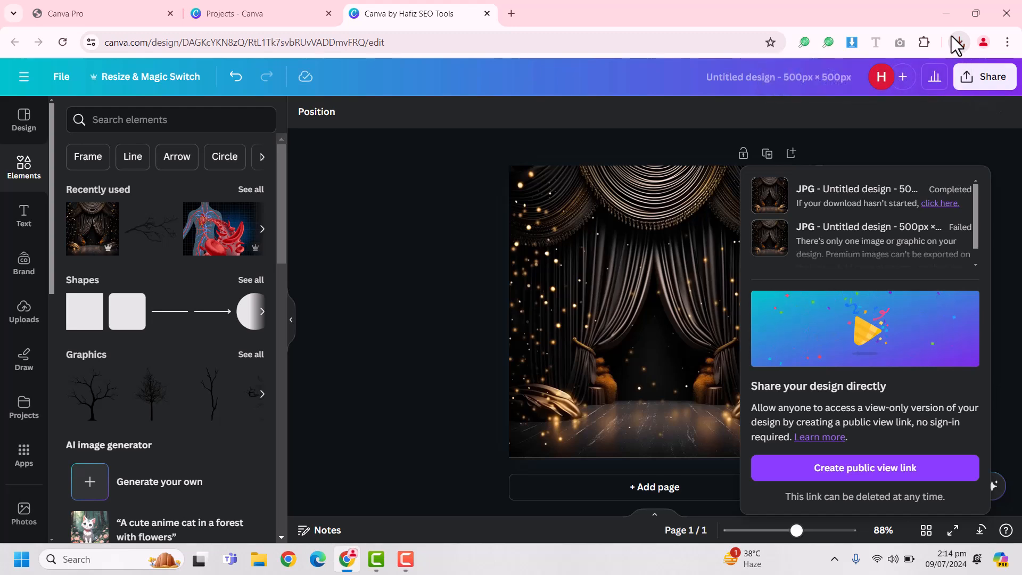
View the downloaded 'Untitled design (3).jpg' in Windows Photos and close it.
left_click(958, 42)
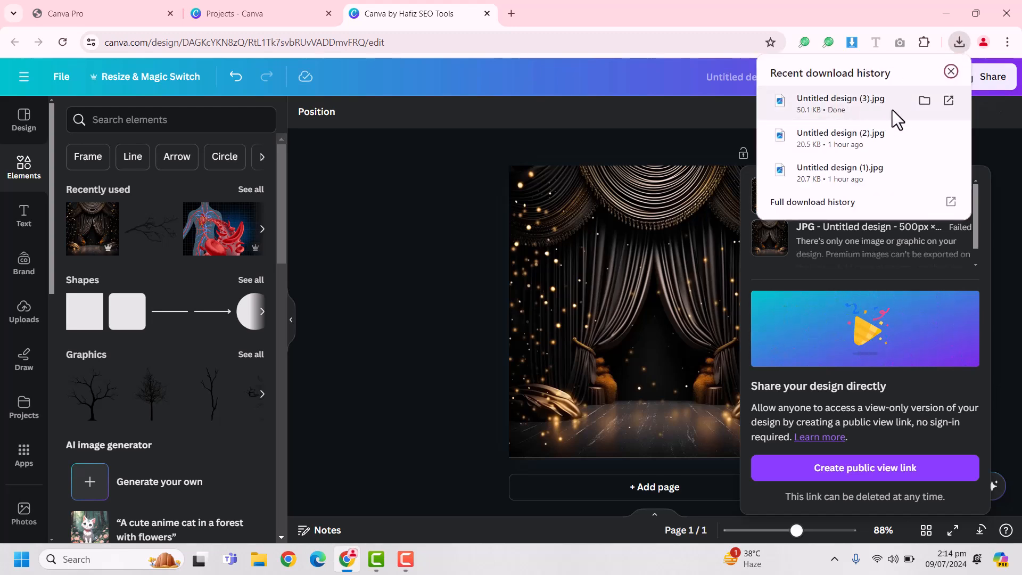
mouse_move(851, 116)
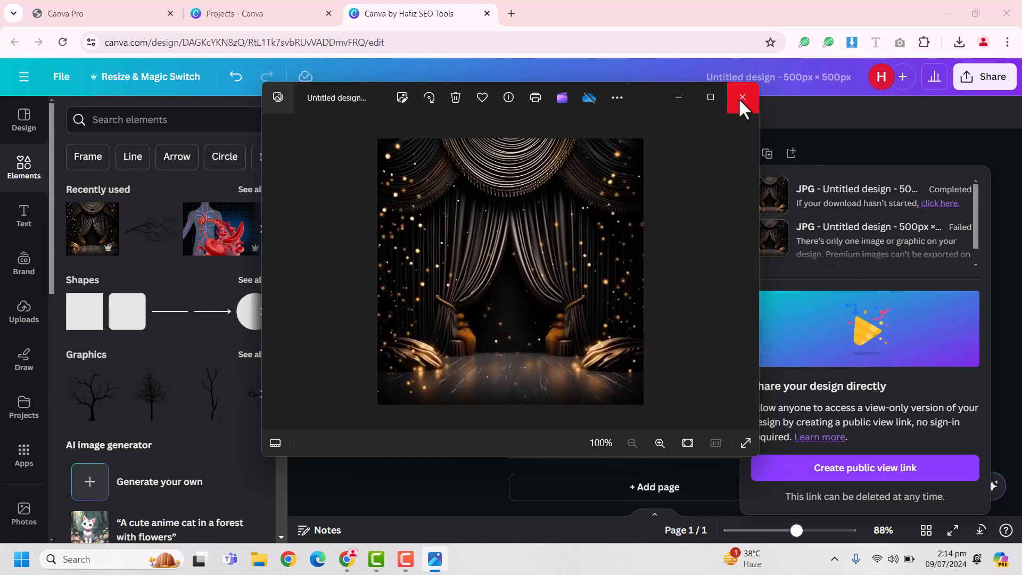
left_click(741, 97)
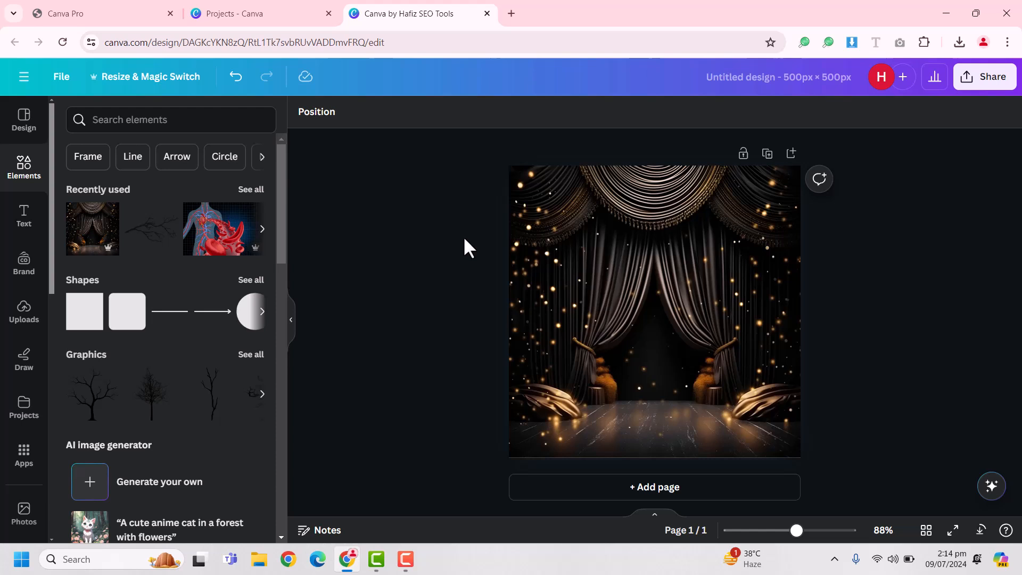